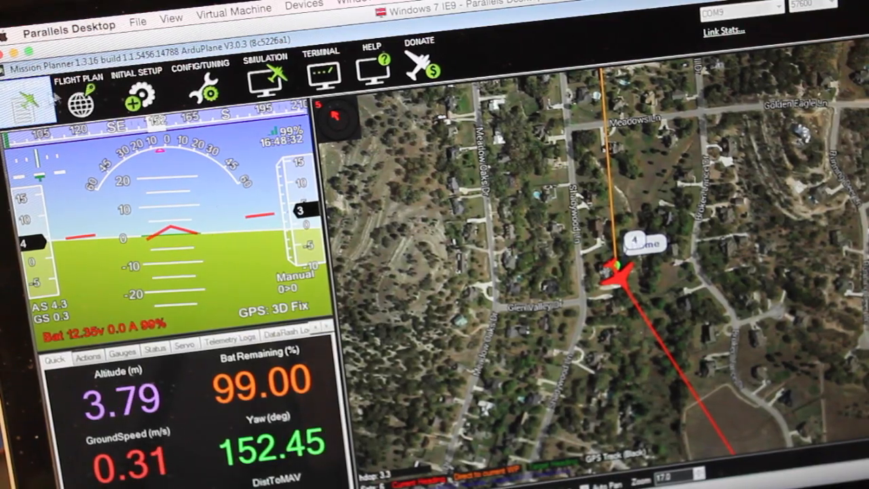
# Set the Camera Gimbal shutter to Relay with pushed 1900, not pushed 1100, duration 1
pyautogui.click(136, 75)
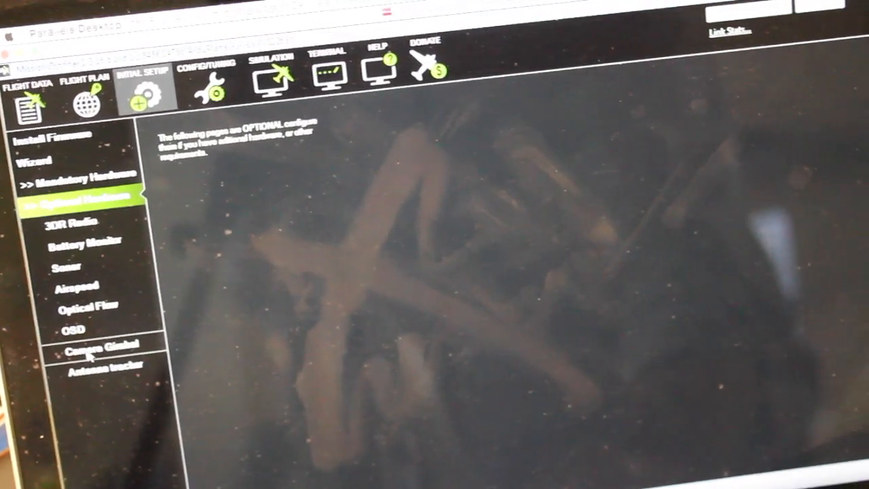
pyautogui.click(98, 347)
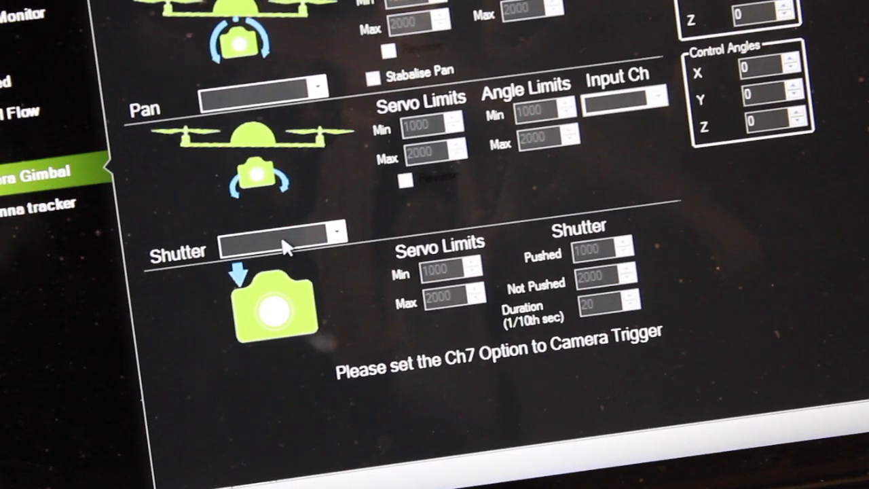
pyautogui.click(337, 234)
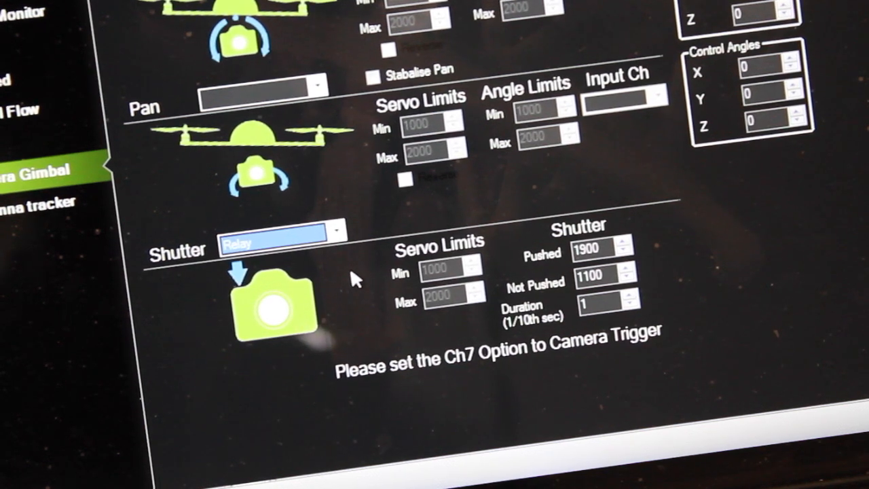
pyautogui.moveTo(356, 309)
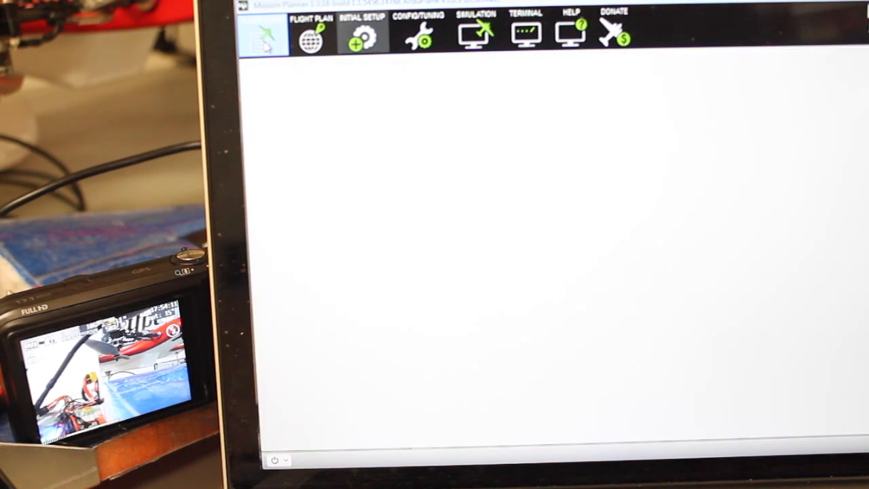
# Return to the Flight Data view with live telemetry and map
pyautogui.click(262, 30)
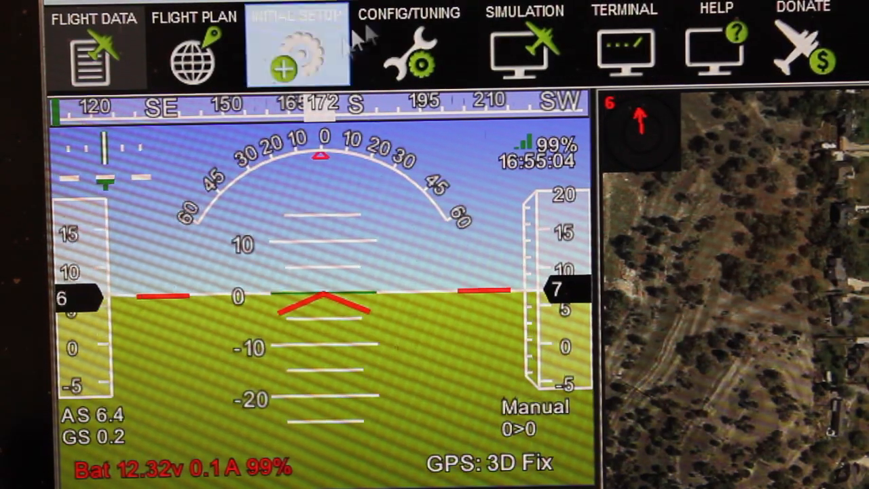
# Filter the Full Parameter List to CAM and enter 10 m for CAM_TRIGG_DIST
pyautogui.click(411, 40)
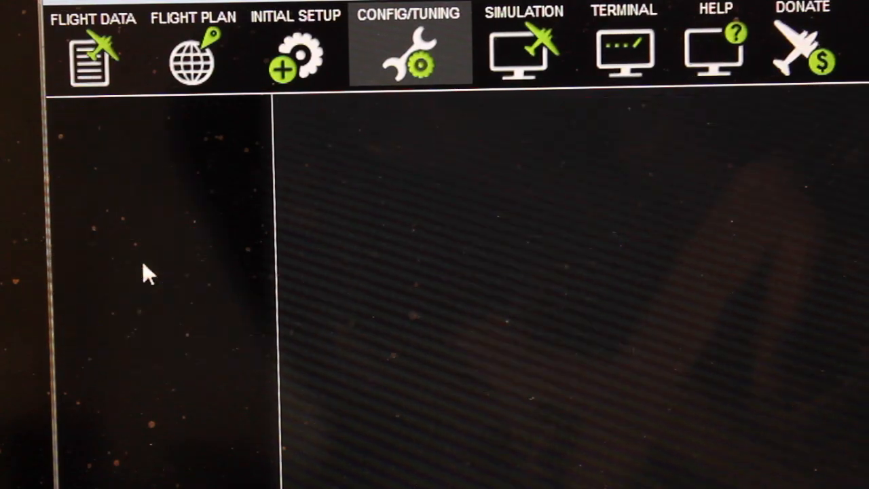
pyautogui.click(409, 48)
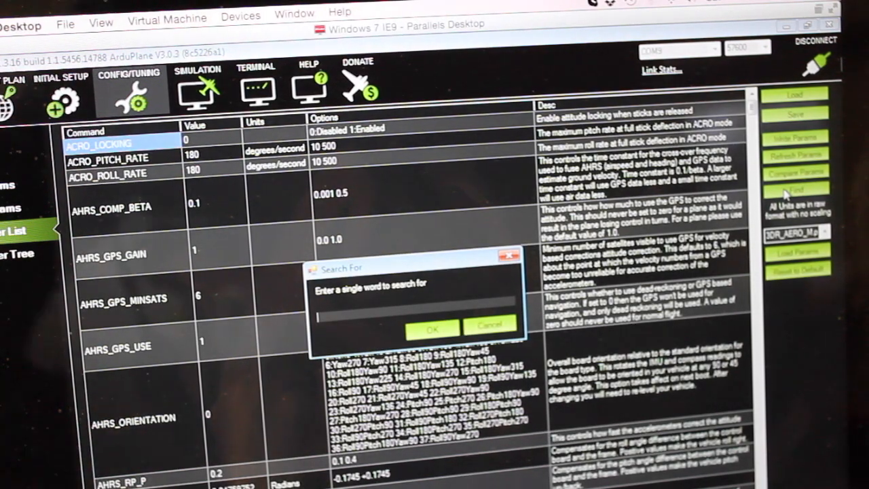
pyautogui.write('CAM_')
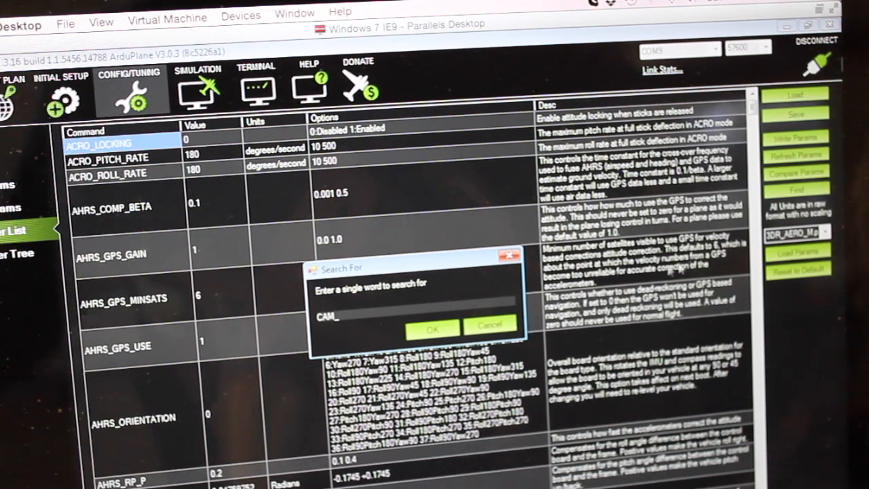
pyautogui.click(432, 328)
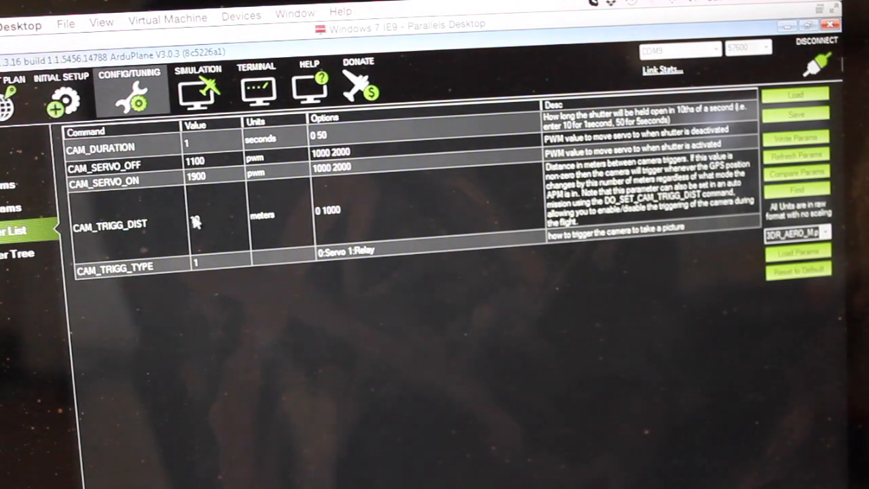
pyautogui.write('10')
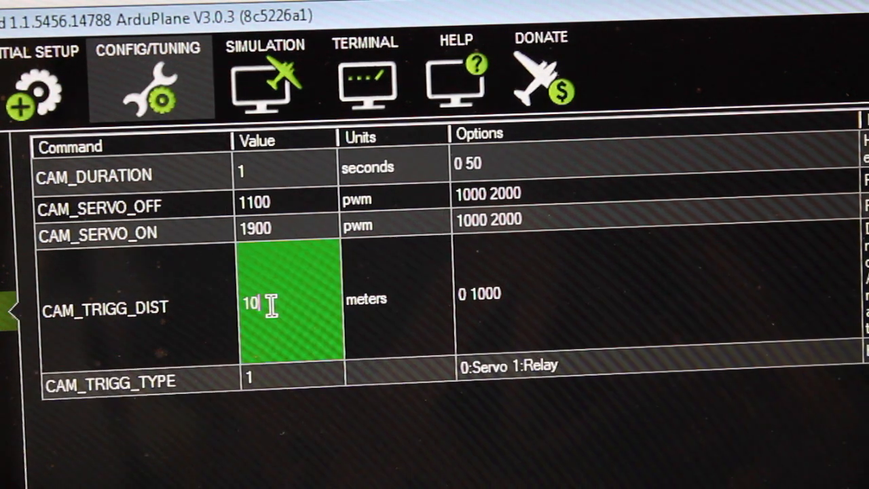
# Reduce CAM_TRIGG_DIST from 10 to 1 meter
pyautogui.press('Backspace')
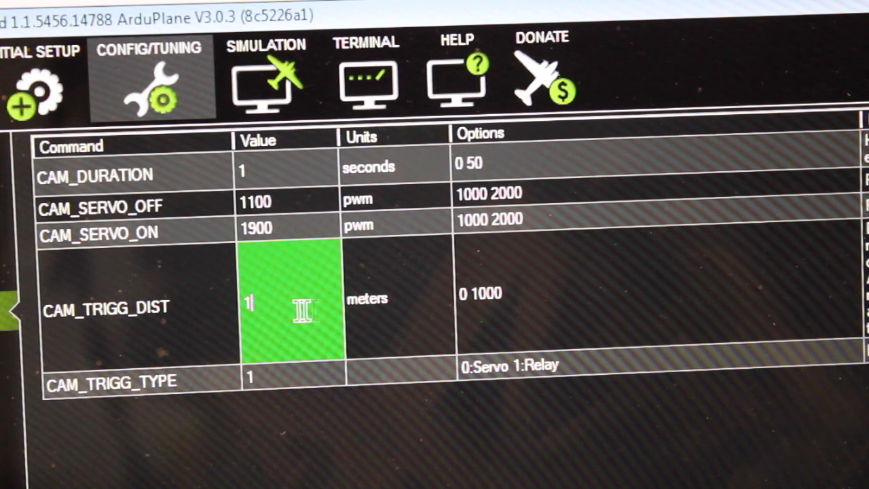
pyautogui.moveTo(229, 319)
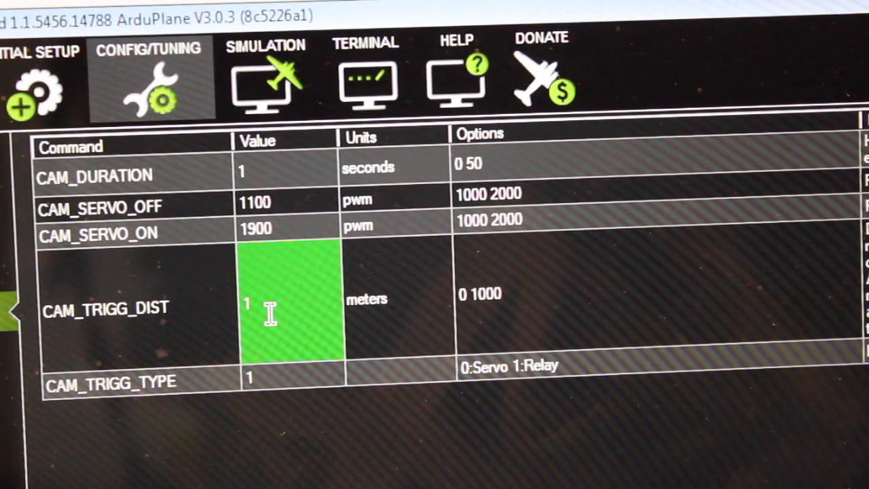
pyautogui.moveTo(367, 315)
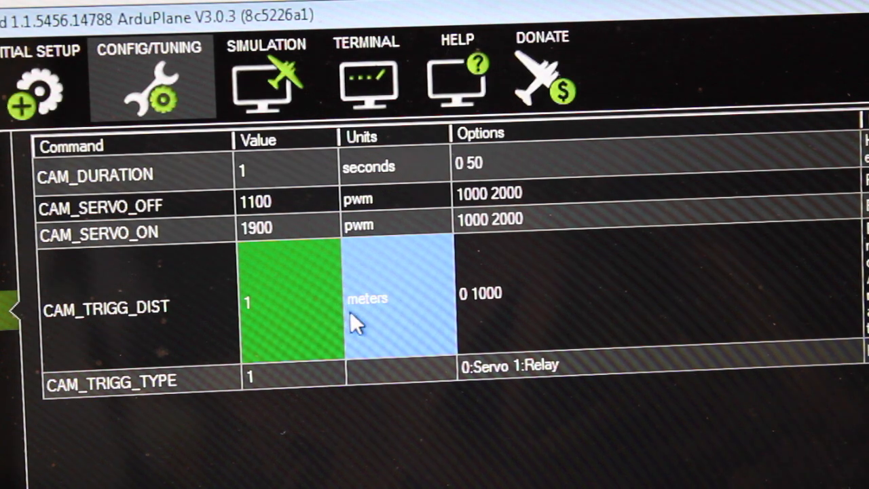
pyautogui.moveTo(228, 387)
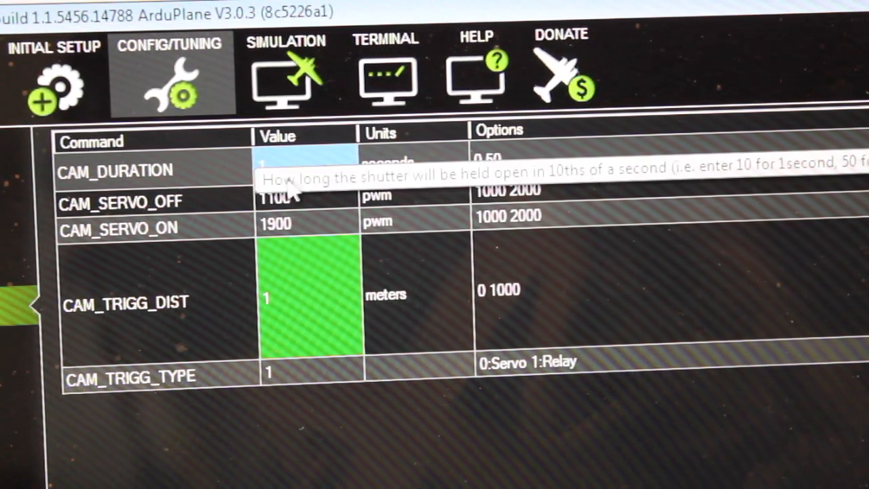
pyautogui.moveTo(292, 201)
pyautogui.write('RELAY')
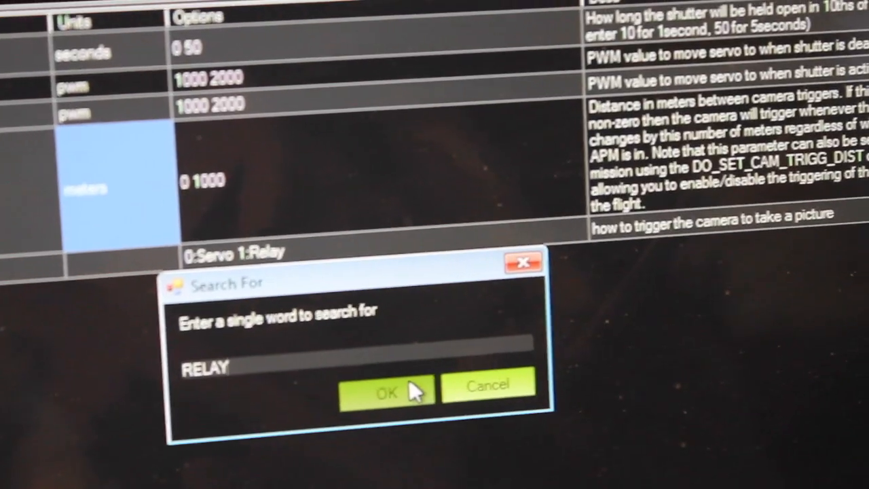
# Filter the parameters to RELAY and confirm RELAY_PIN reads 13
pyautogui.click(386, 393)
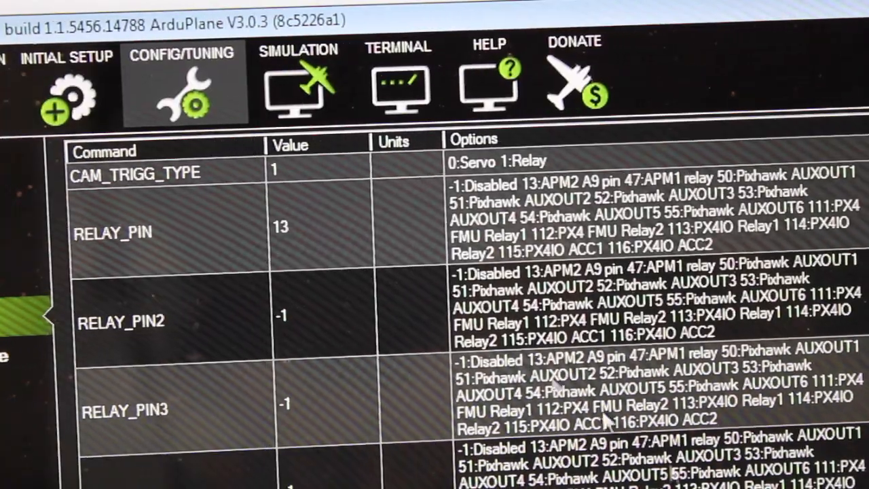
pyautogui.click(319, 226)
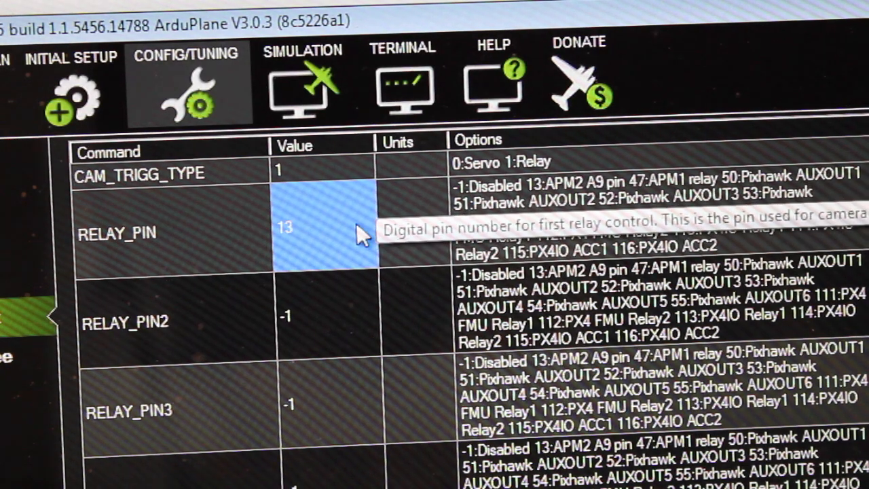
pyautogui.moveTo(378, 256)
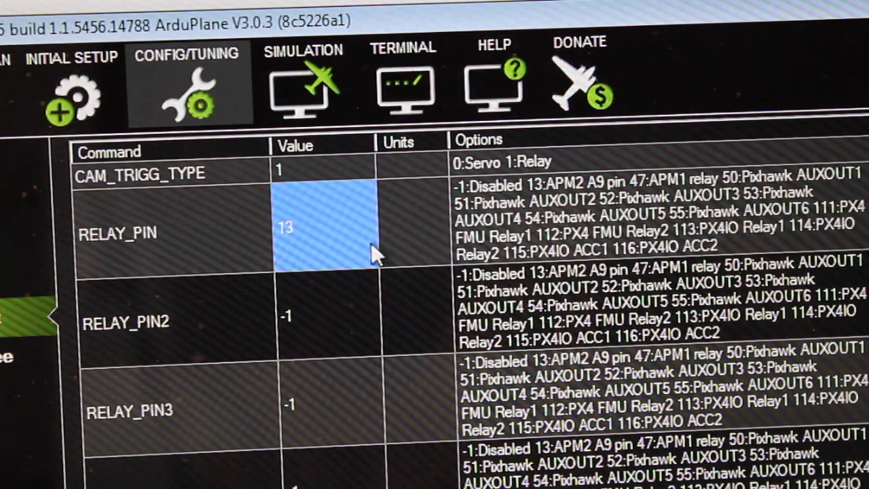
pyautogui.moveTo(319, 237)
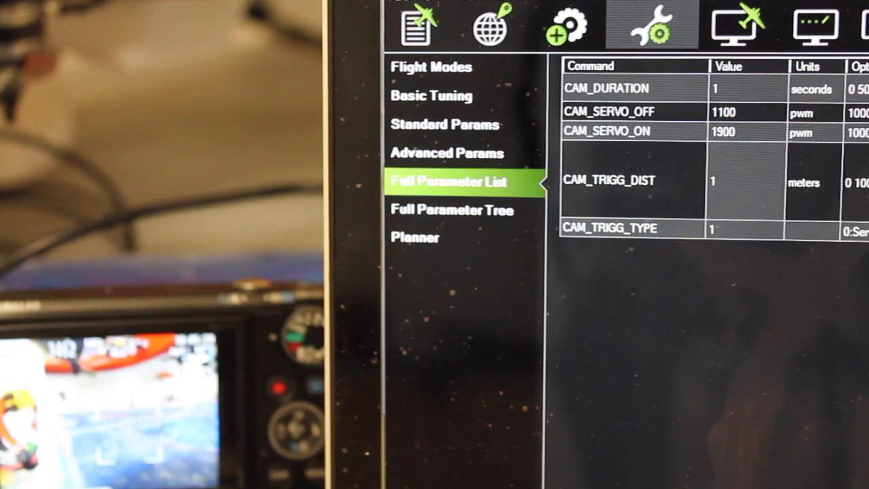
pyautogui.click(746, 182)
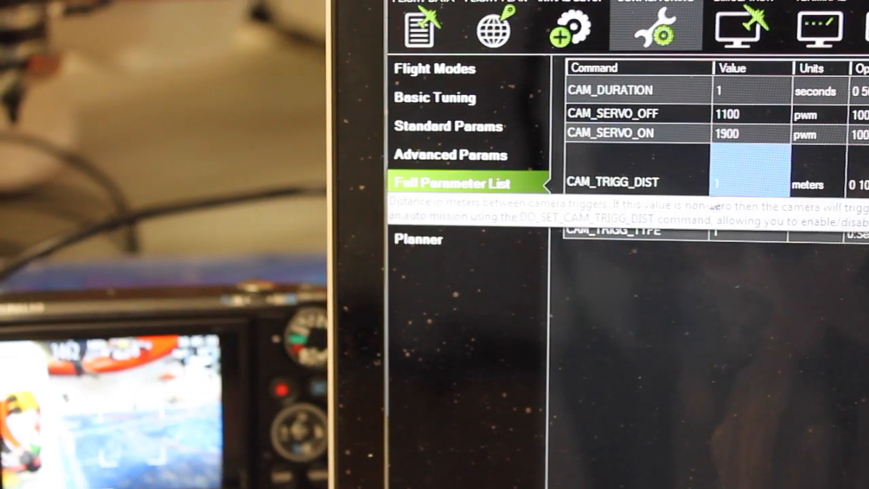
pyautogui.click(747, 184)
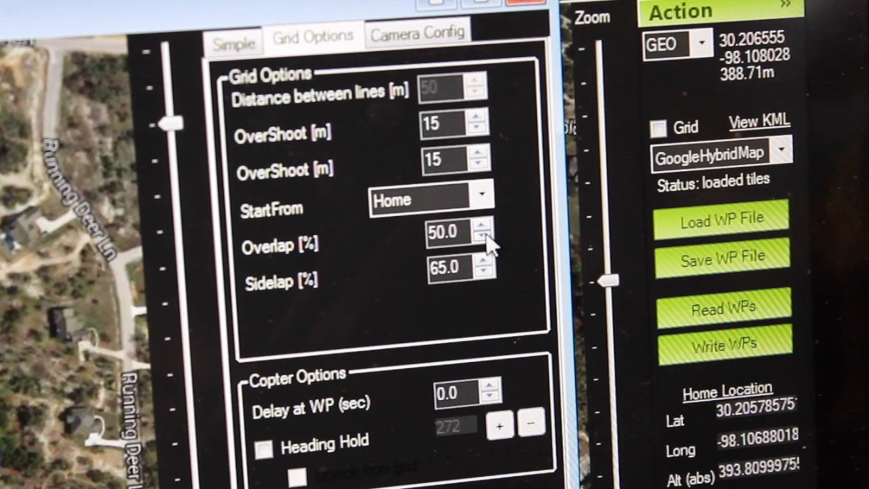
# Raise the survey grid Overlap from 50% to 74%, leaving sidelap at 65%
pyautogui.click(482, 225)
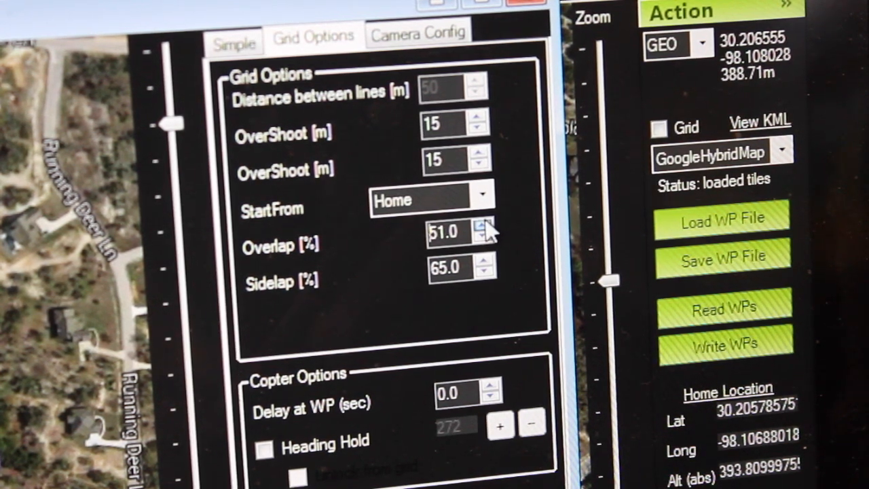
pyautogui.click(481, 224)
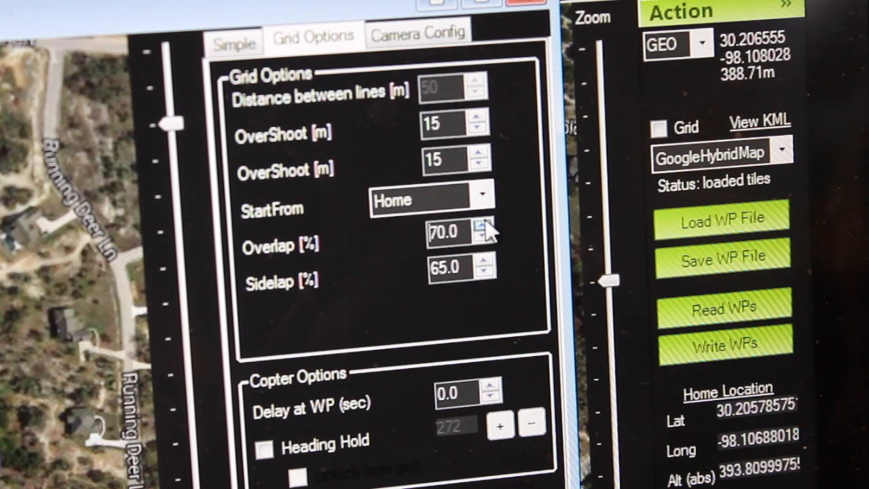
pyautogui.click(481, 224)
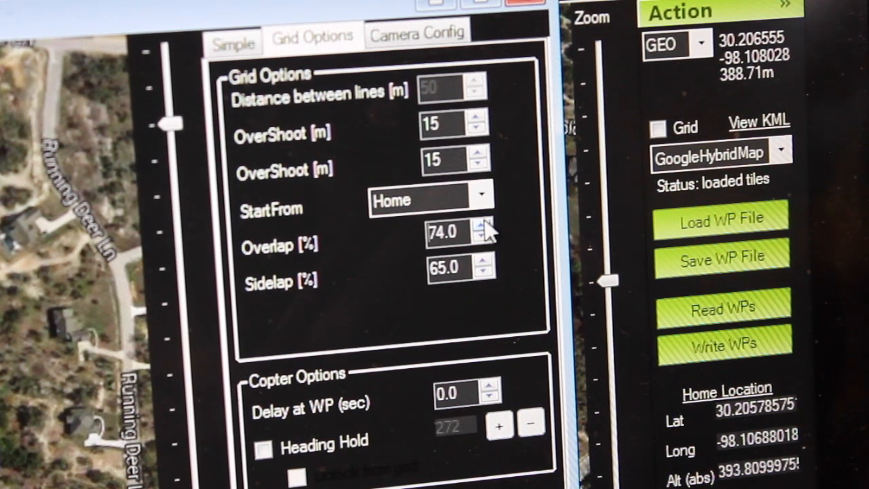